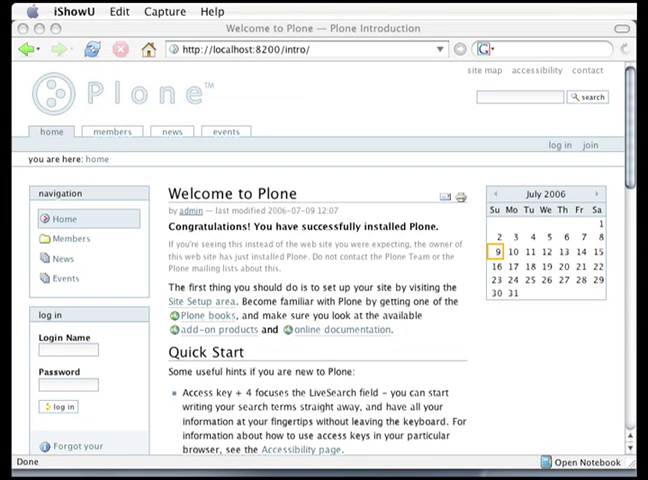
Step: Log in as the nutjob member using the left Log in portlet
type("nu")
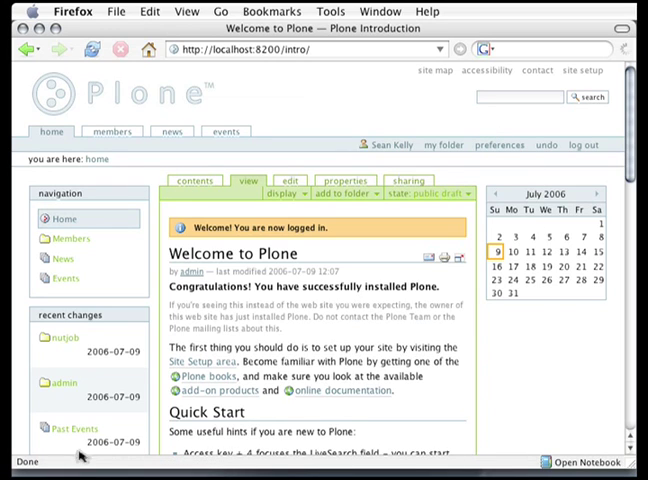
mouse_move(410, 162)
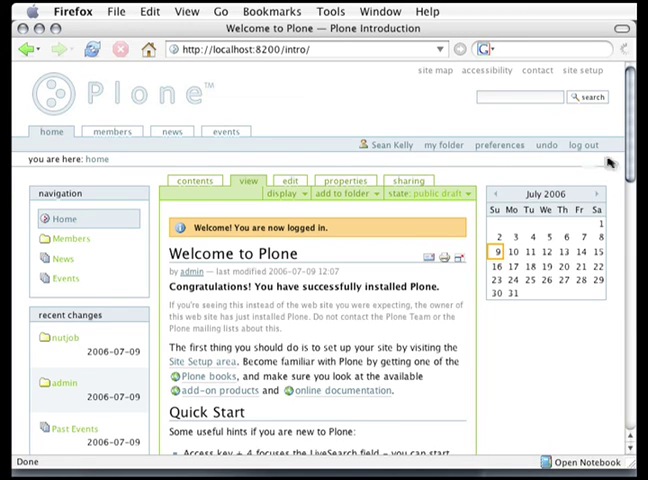
mouse_move(452, 162)
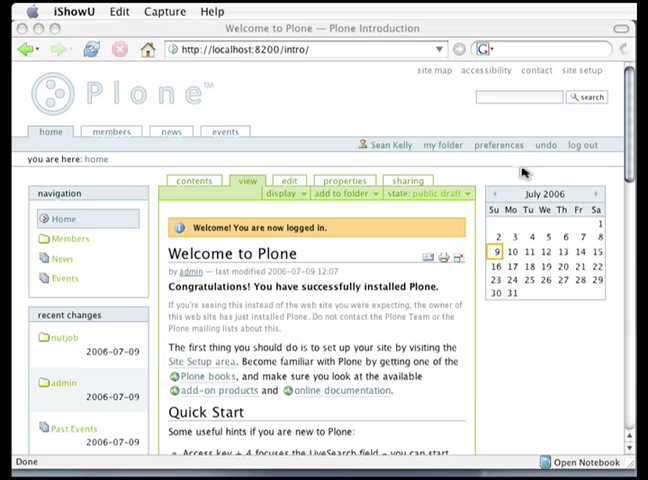
mouse_move(532, 190)
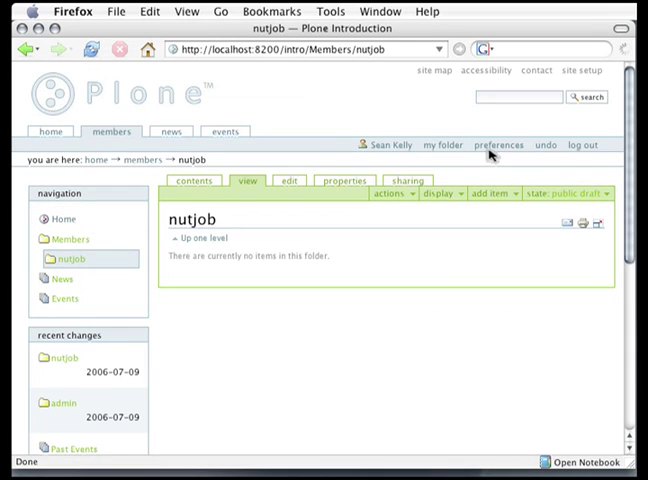
mouse_move(388, 272)
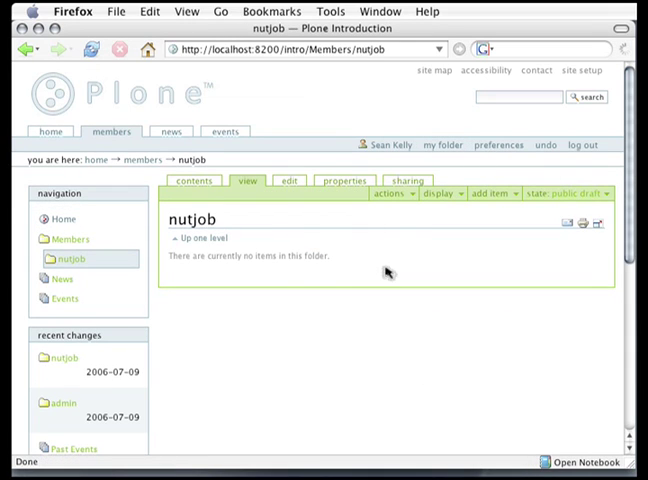
mouse_move(134, 272)
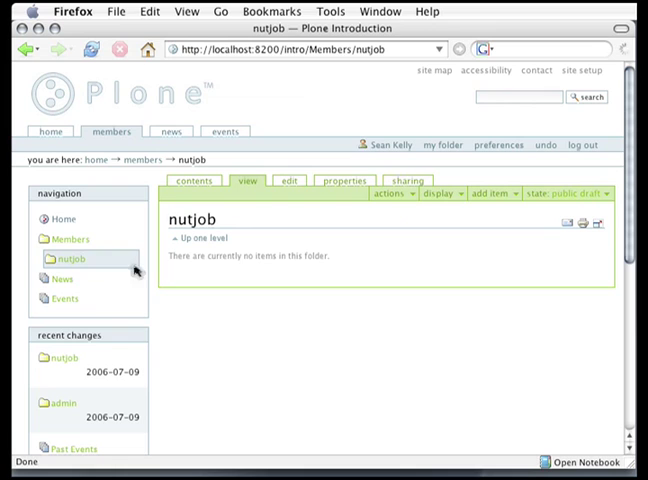
mouse_move(330, 272)
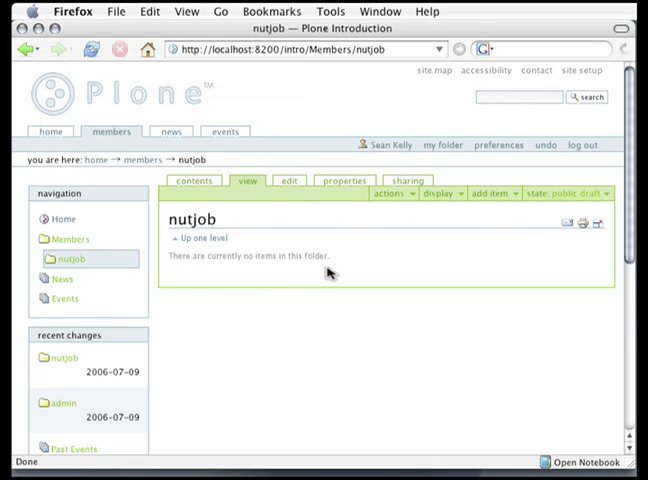
mouse_move(330, 272)
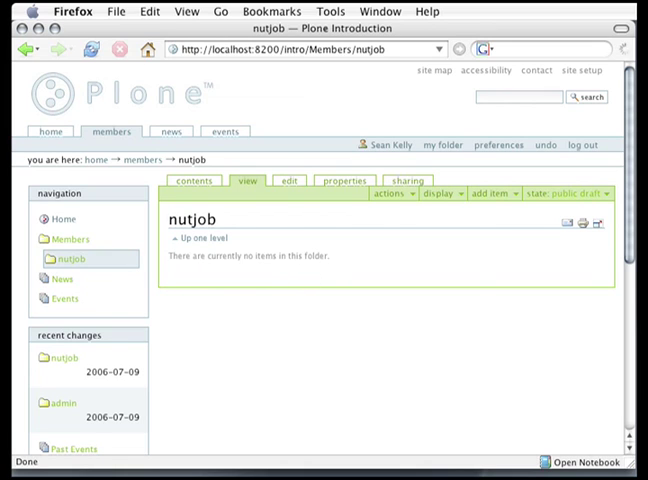
left_click(64, 218)
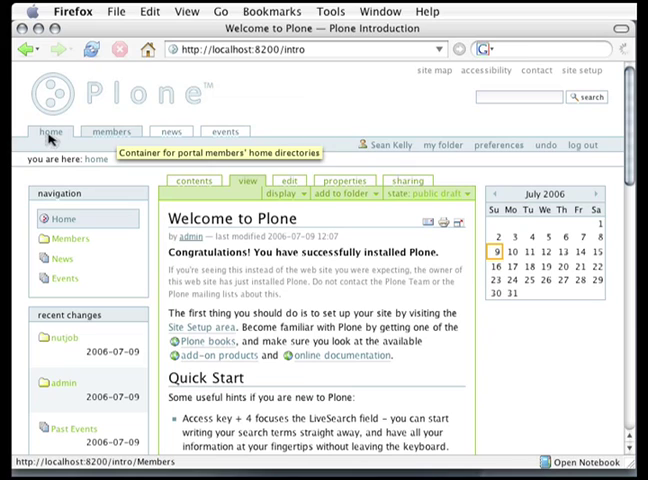
mouse_move(112, 132)
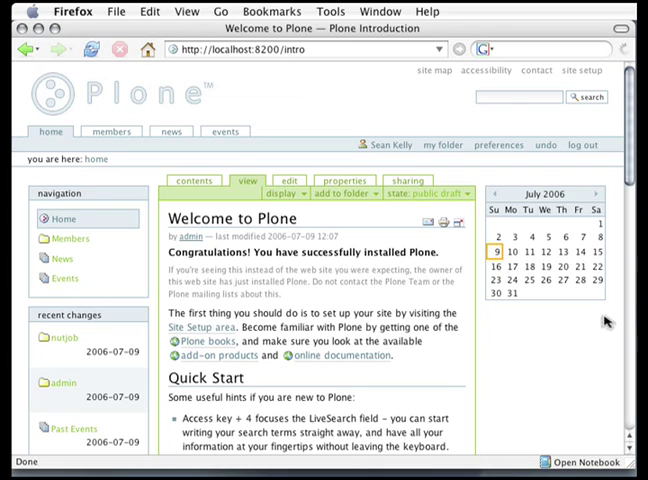
Step: Add a new Page in the nutjob folder titled 'Reviving the Aviation Cocktail'
left_click(444, 144)
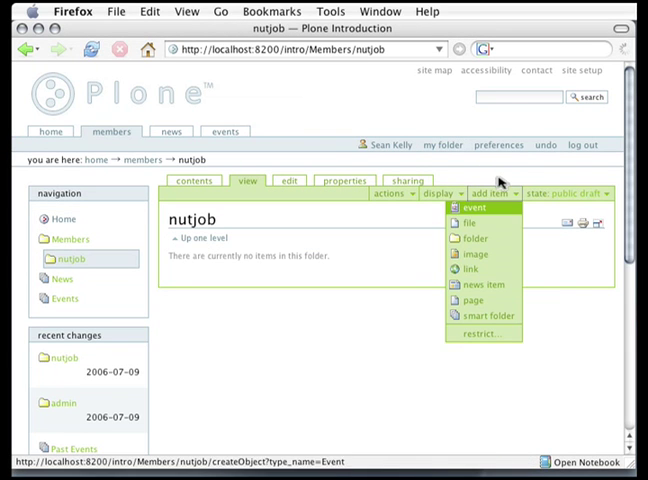
mouse_move(472, 300)
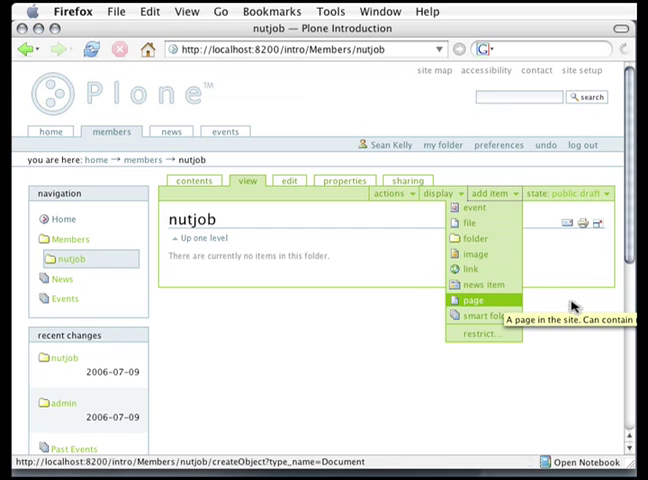
left_click(474, 300)
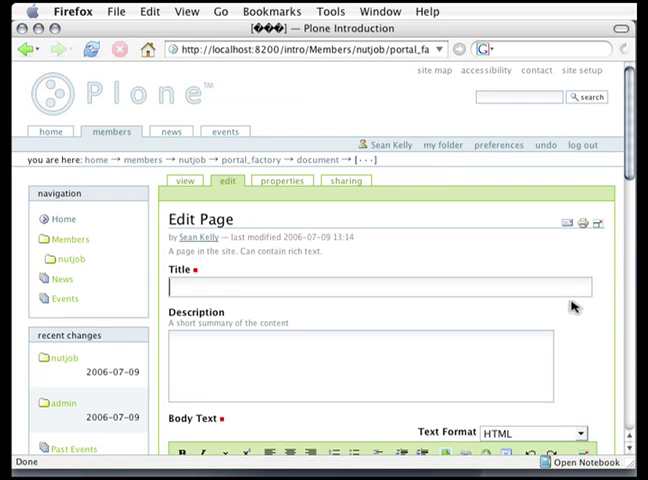
type("Reviving th")
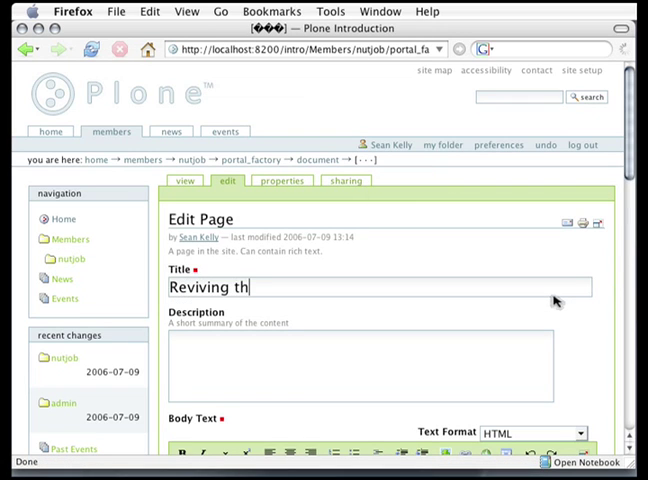
type("e Aviation Cocktail")
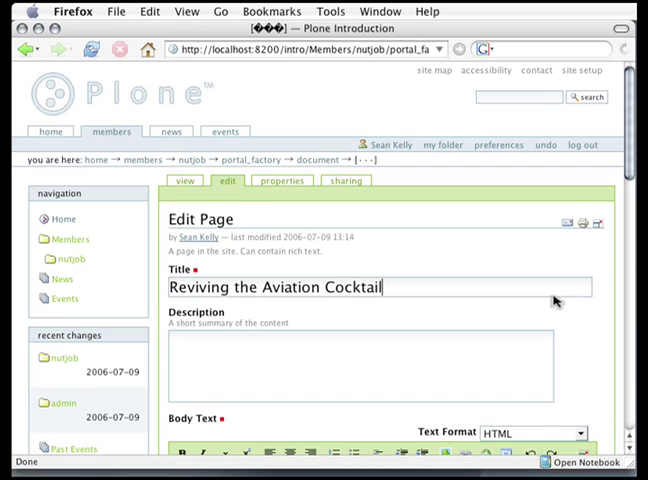
Step: Describe it: 'The prince of classic cocktails, the Aviation, is back and better than ever.'
type("The prince of clas")
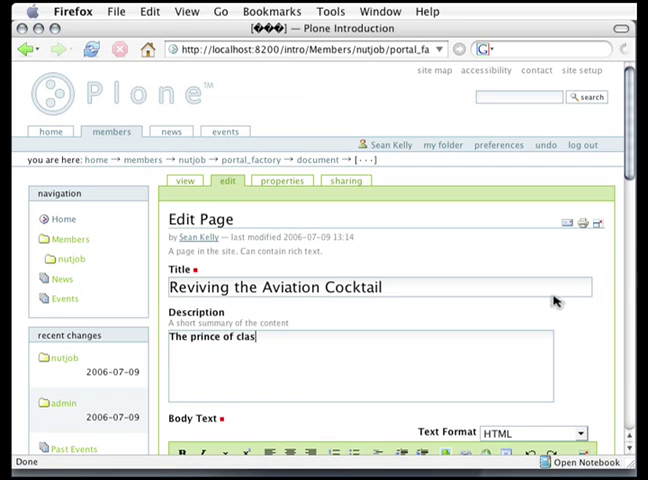
type("sic cocktails, the Avia")
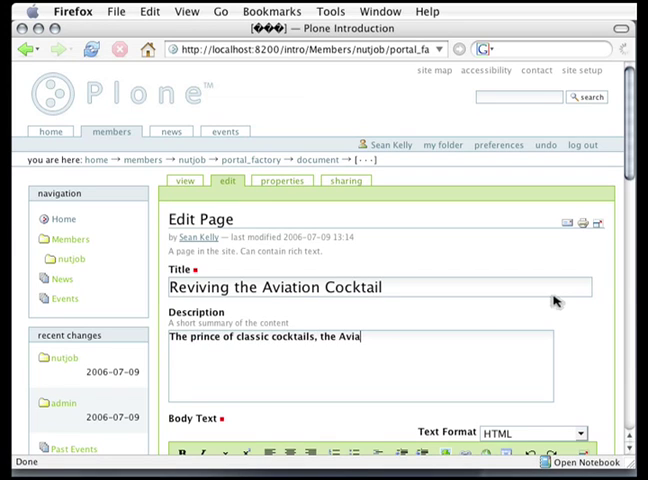
type("tion, is back and ette")
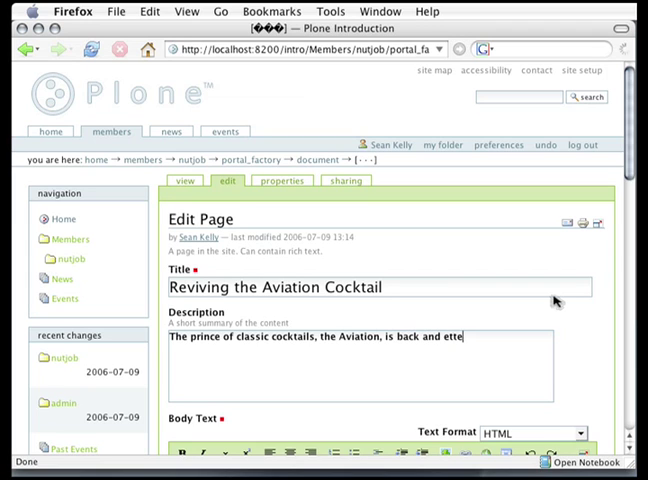
type("r than ever.")
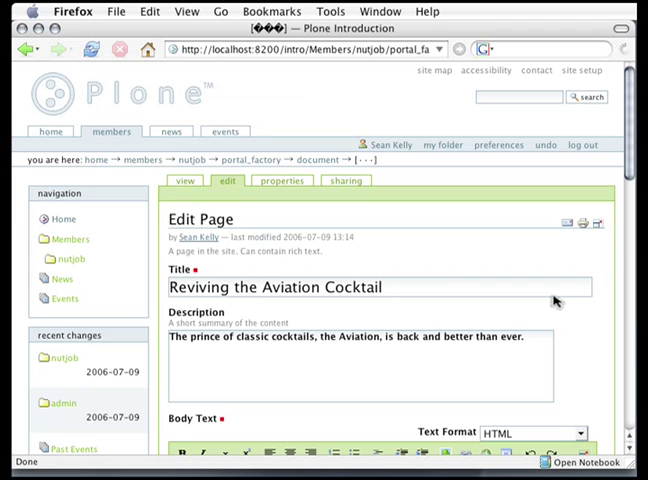
scroll("down", 3)
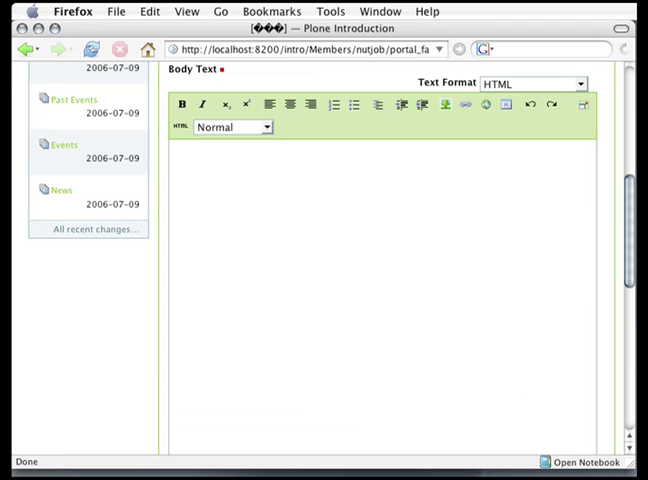
Step: Write the intro paragraph about the Aviation's rebirth, Marasca cherries, gin's juniper bite and lemon
type("Once relegated to")
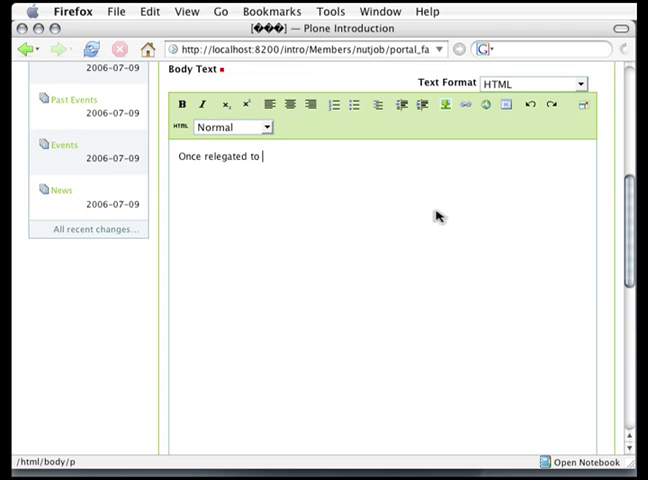
type("speakeasies of days past, the Av")
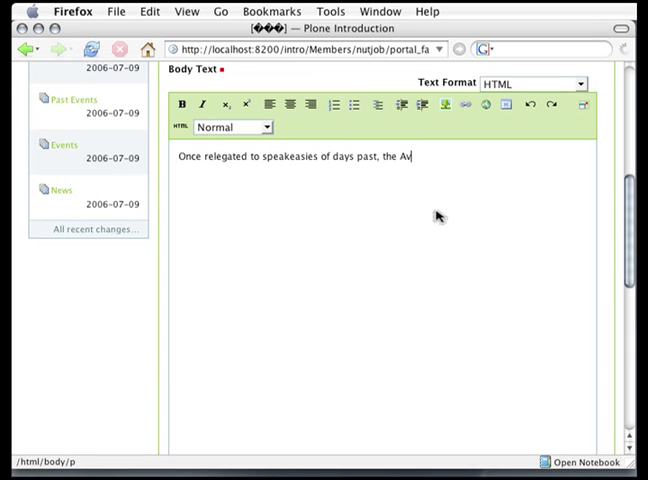
type("iation Cocktail is experiencing a welco")
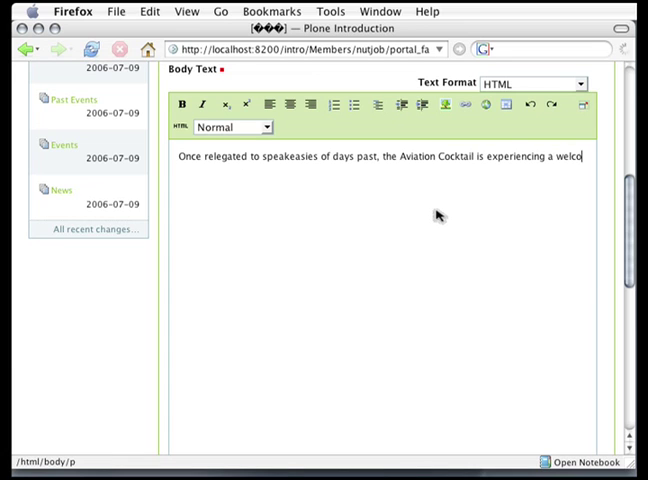
type("me rebirth. This classic comb")
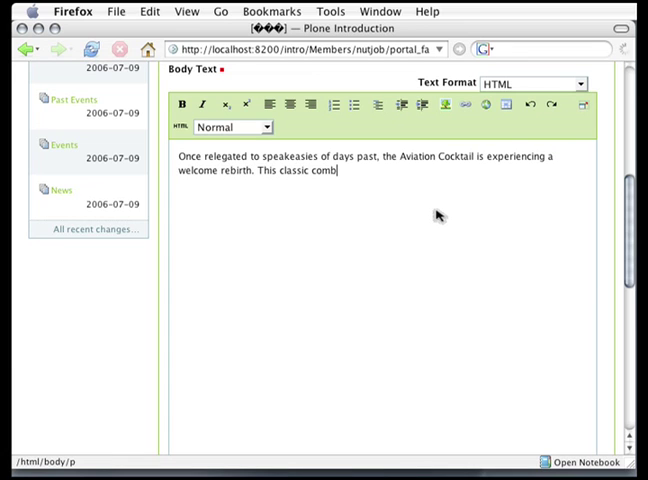
type("ines the subtle flavor of the che")
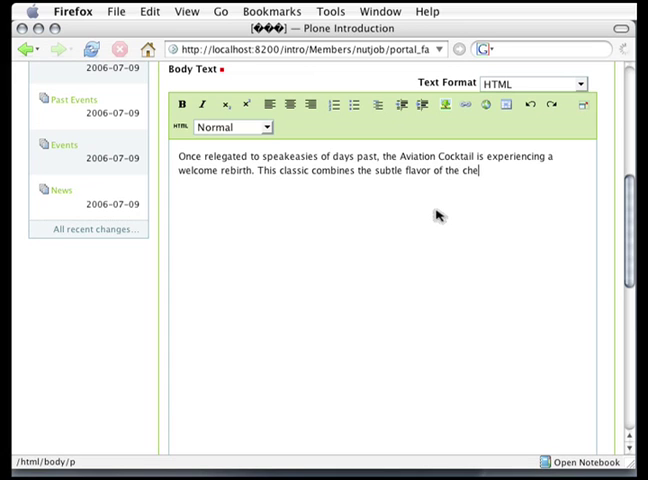
type("rries grown on the Marasca")
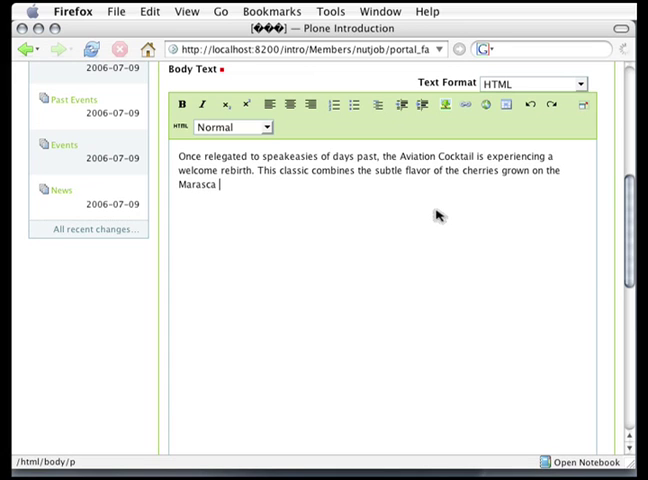
type("Mountains with gin's jun")
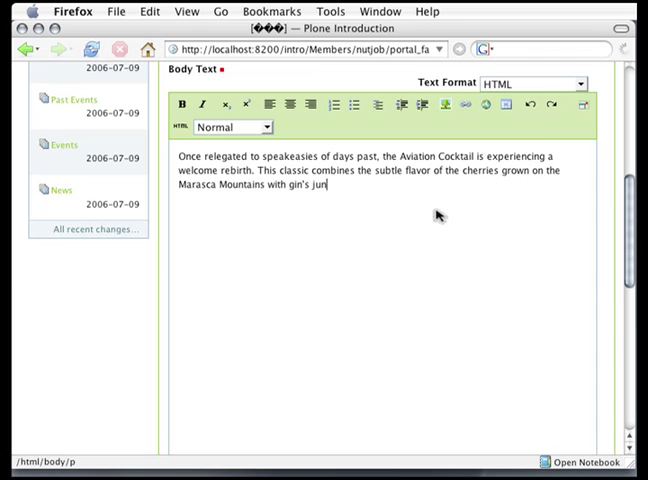
type("iper bite and lemon's pu")
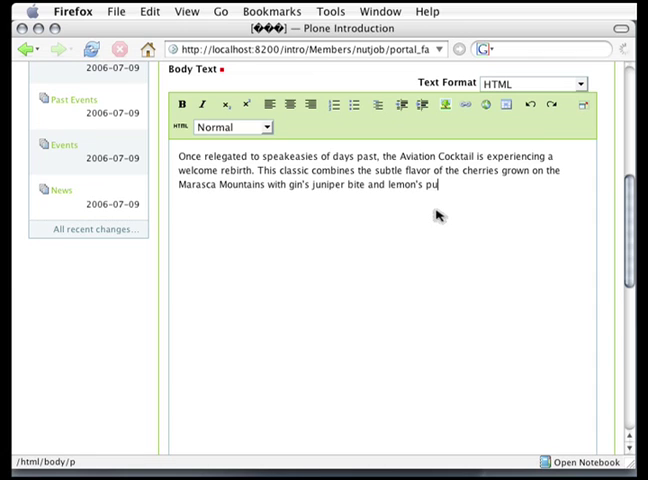
type("ngent sour note.")
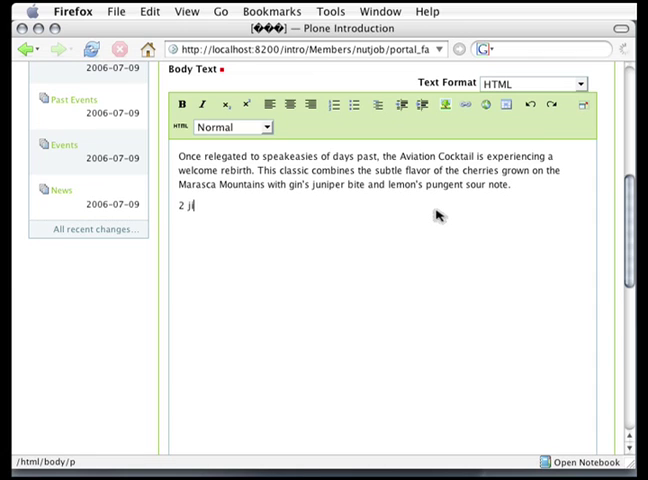
Step: Add the three ingredient lines: jiggers of gin, lemon juice and Maraschino liqueur
type("iggers gin")
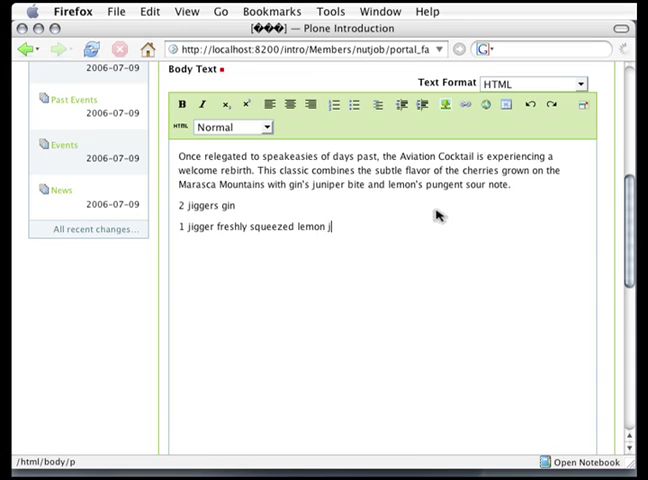
type("juice")
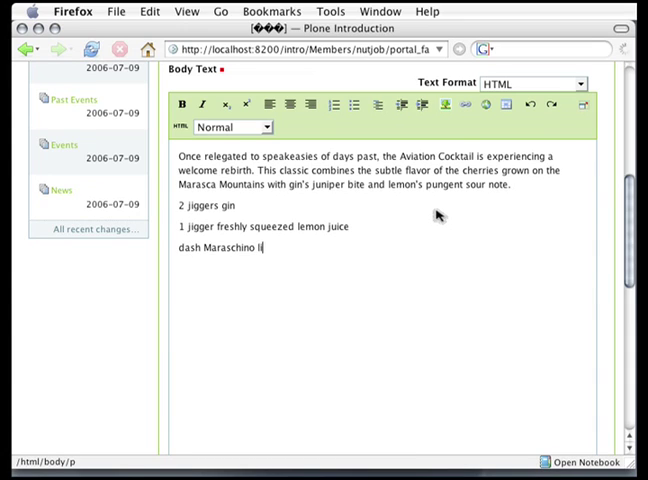
type("queur")
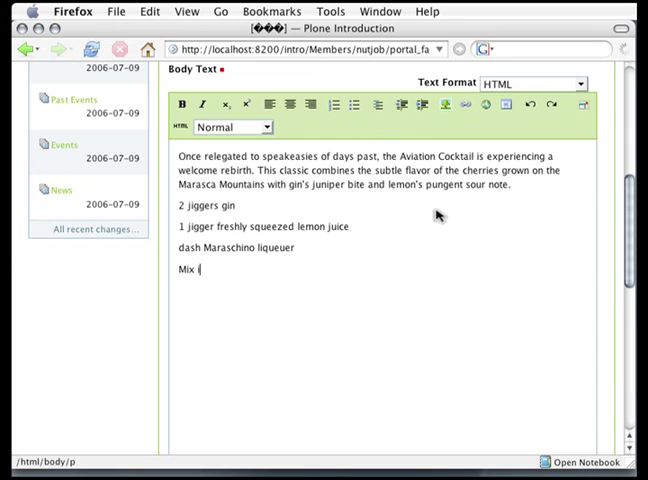
Step: Write the instructions: shake over cracked ice, strain into a chilled glass, garnish with a lemon twist
type("Shake ingredients over c")
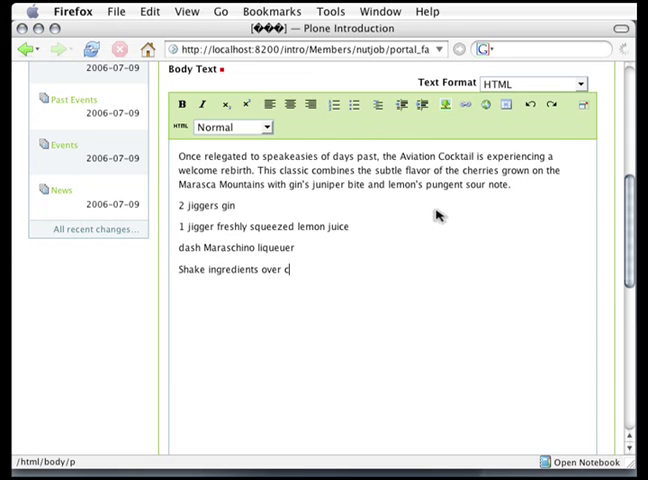
type("racked ice in a cocktail shak")
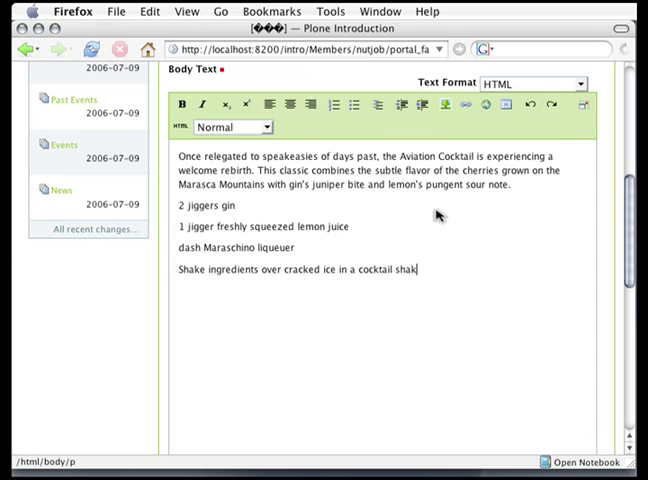
type("er and strain into a chil")
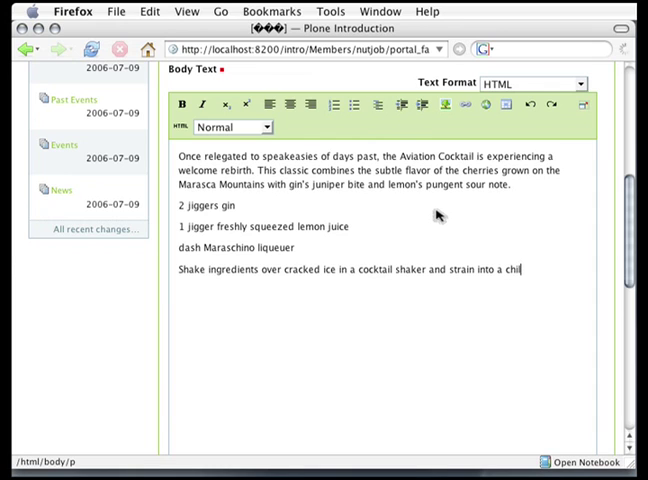
type("led cocktail glass.  Garnish")
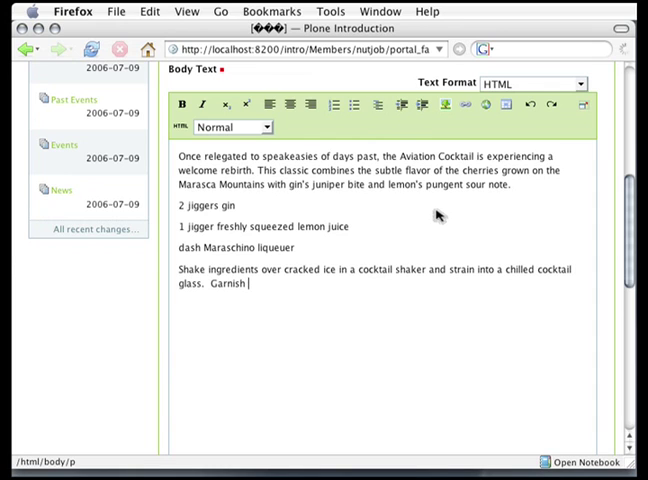
type("with a lemon twist or a marashcino cherry.")
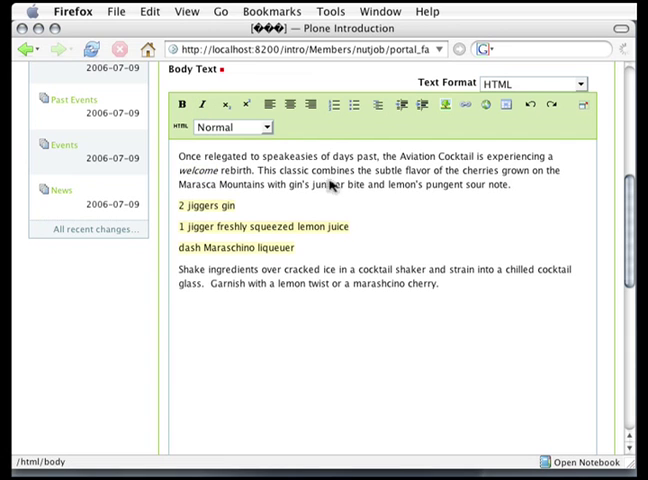
Step: Turn the three ingredient lines into a bulleted list before saving the page
left_click(356, 104)
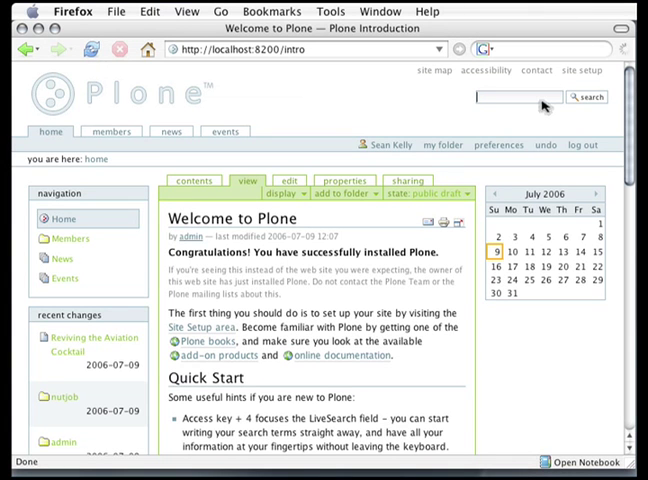
Step: Live-search 'avi' and open the Reviving the Aviation Cocktail result
type("avi")
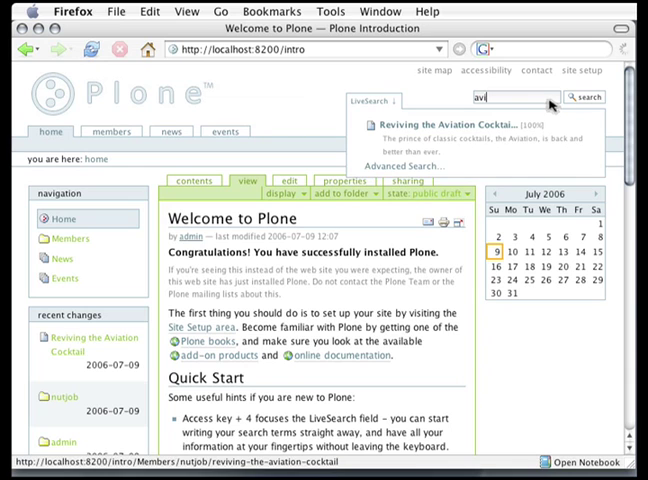
left_click(452, 128)
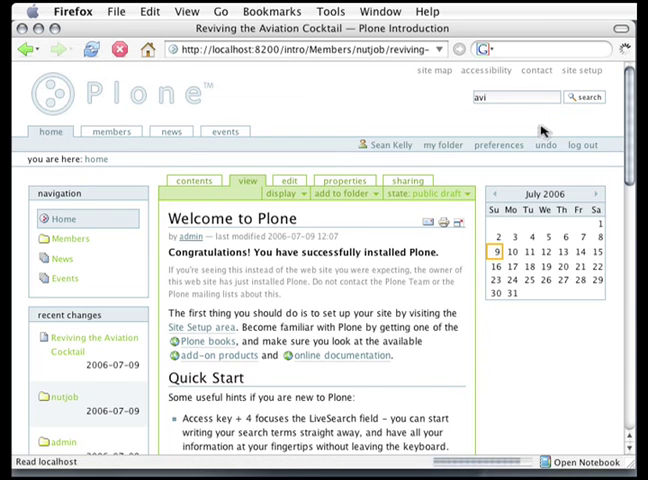
left_click(96, 344)
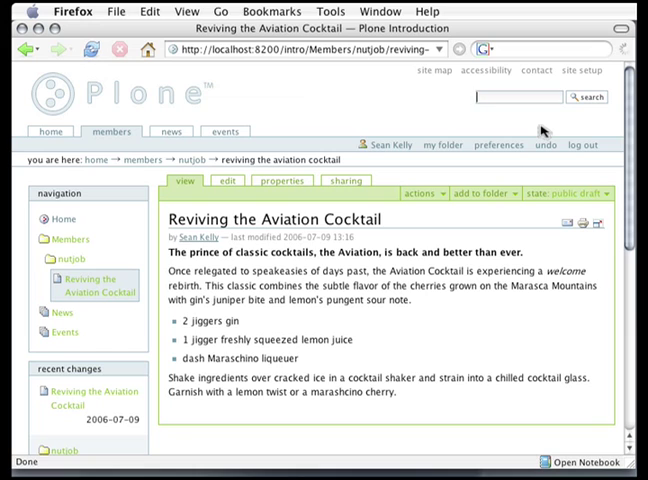
Step: Live-search 'welc' to see the cocktail page listed alongside the welcome page
type("welc")
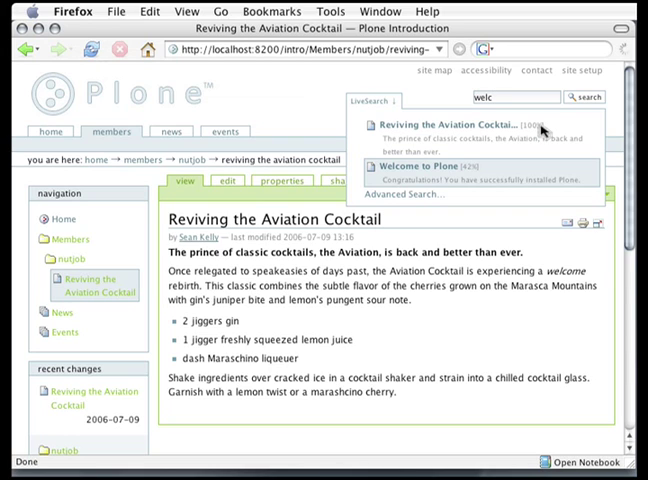
left_click(490, 120)
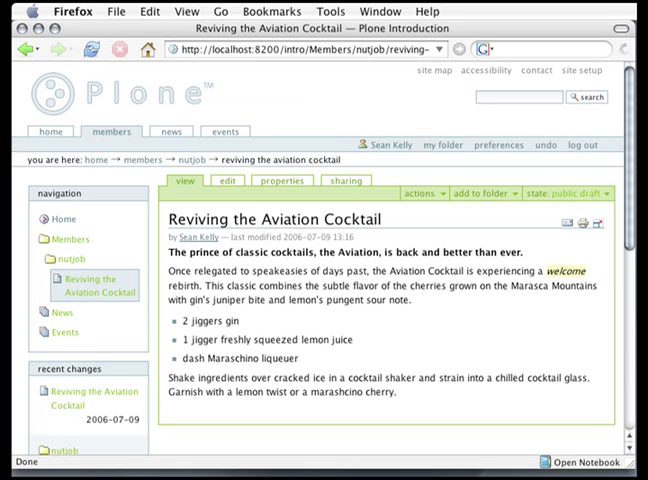
mouse_move(620, 280)
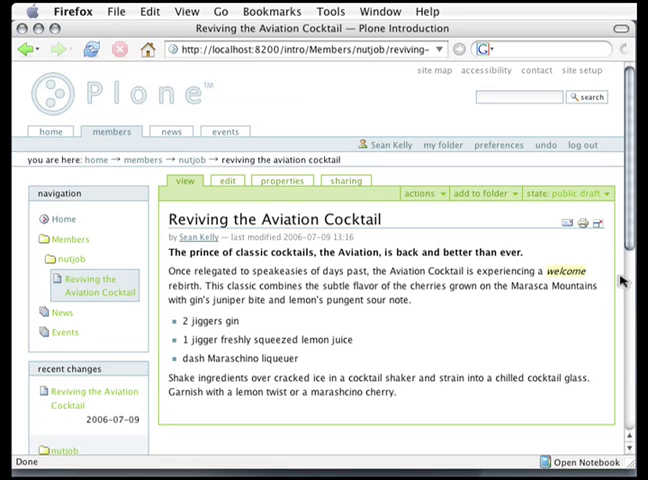
type("welc")
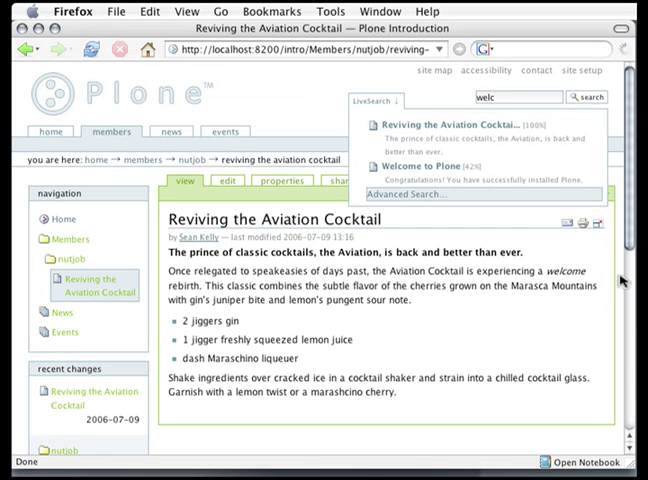
Step: Bring up the advanced search form and review its criteria
left_click(404, 194)
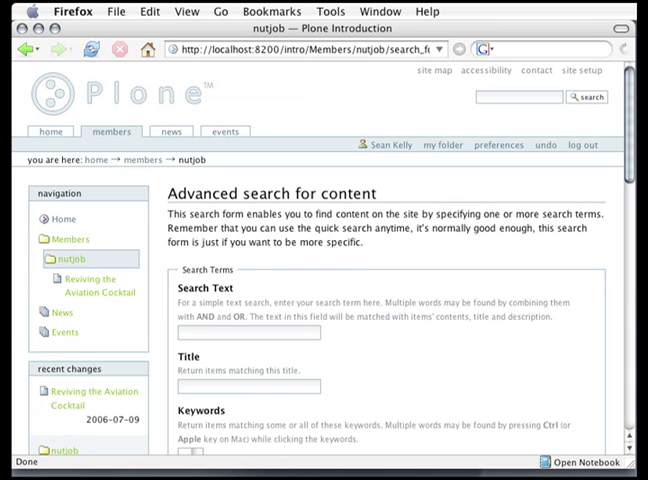
scroll("down", 3)
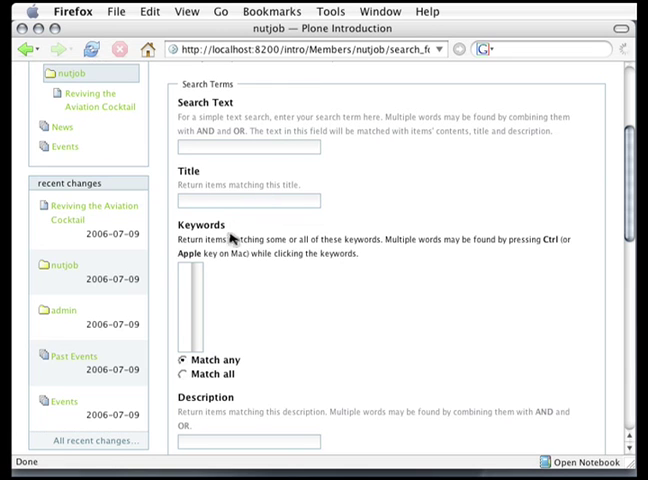
scroll("down", 3)
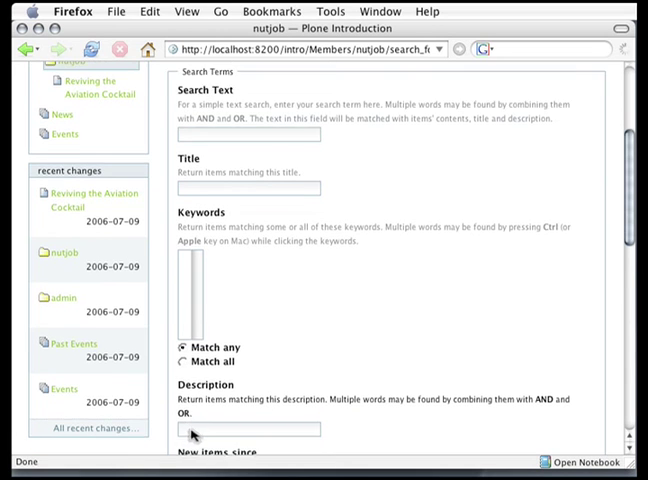
scroll("down", 3)
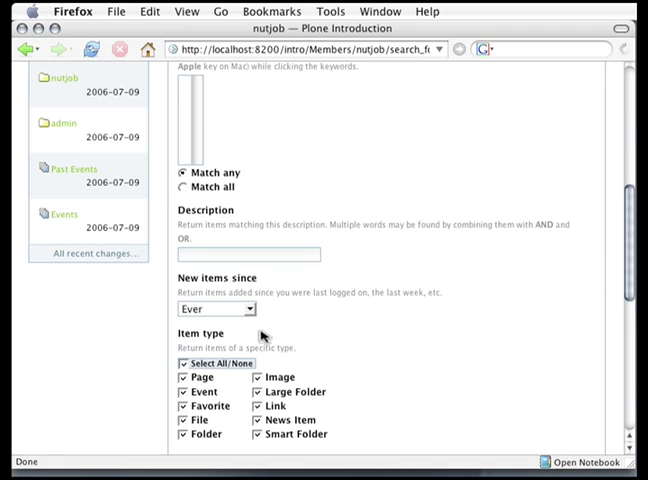
Step: Keep items from any date and limit the item type filter to Page only
left_click(212, 308)
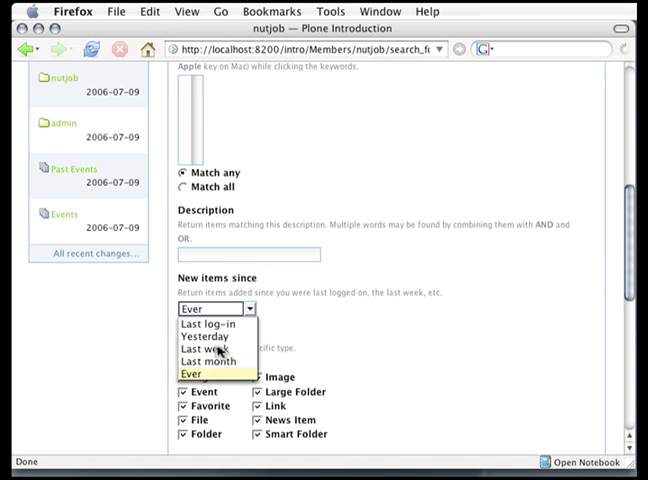
left_click(192, 372)
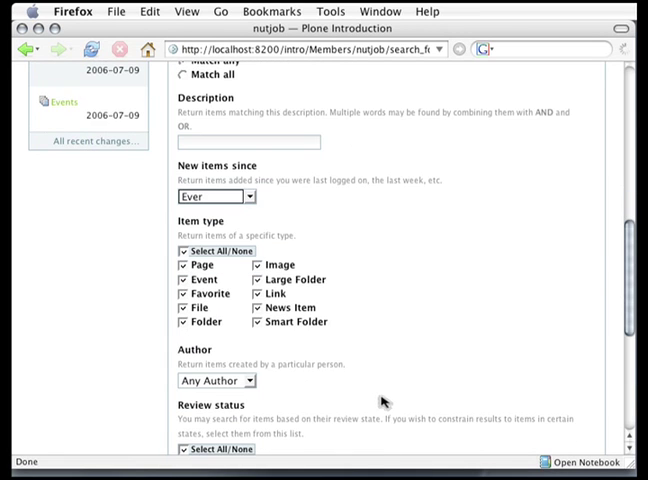
mouse_move(284, 304)
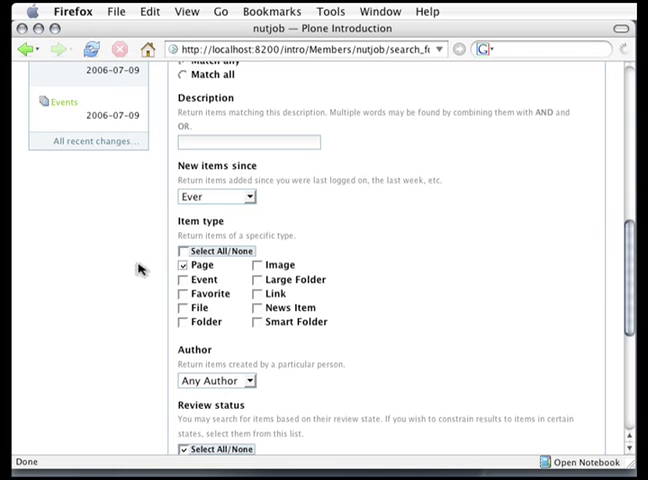
left_click(216, 380)
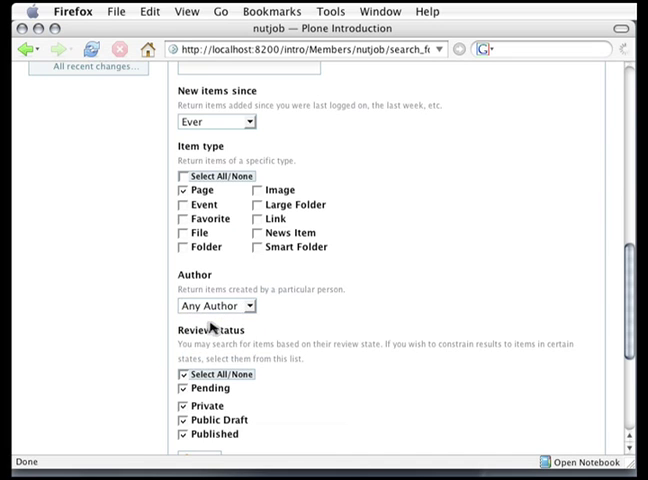
scroll("down", 3)
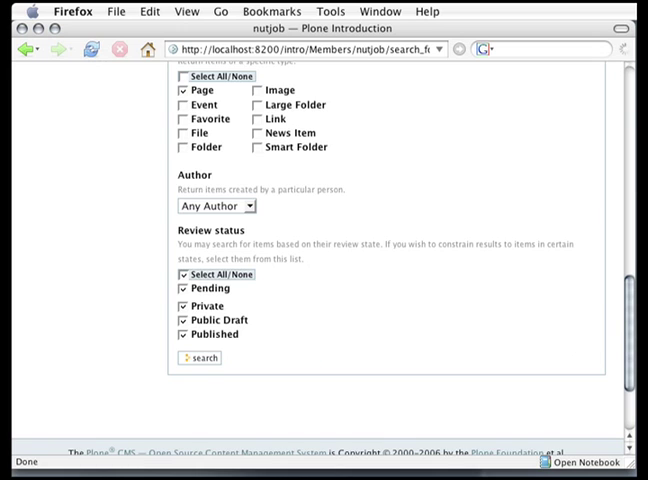
scroll("up", 3)
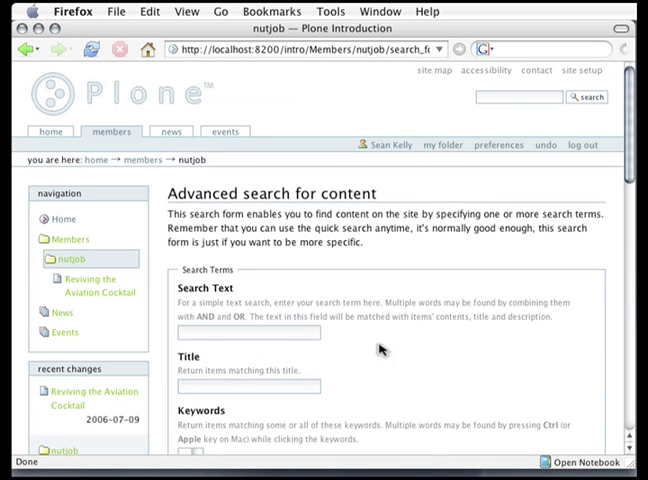
Step: Search pages for 'welcome', returning the single Welcome to Plone match
type("welcome")
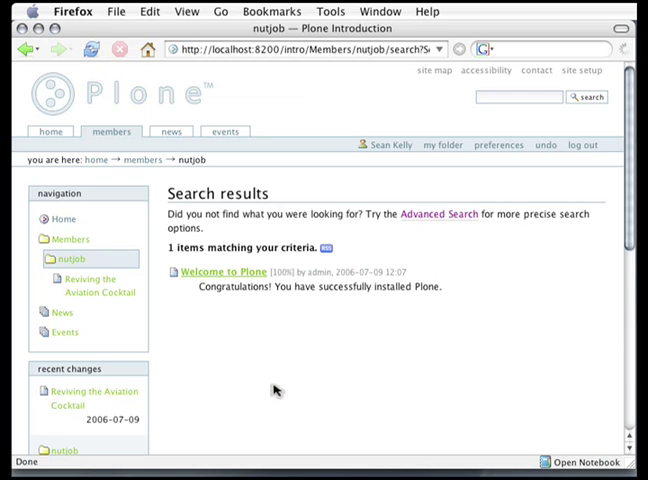
mouse_move(328, 248)
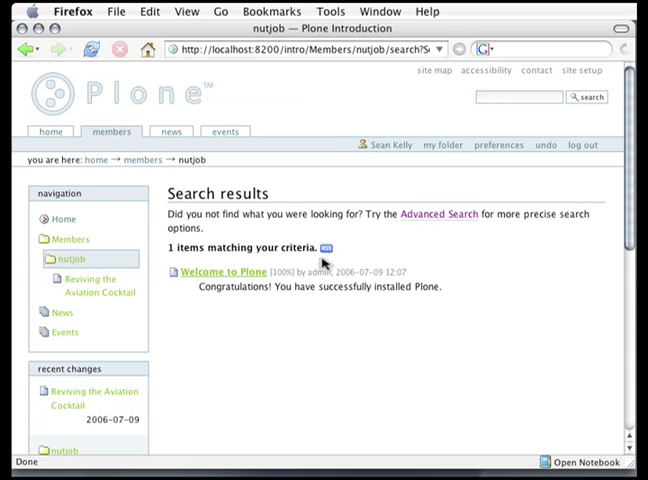
left_click(222, 272)
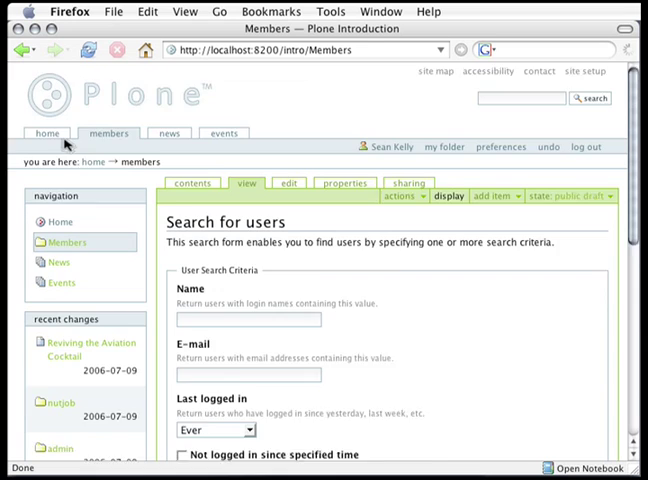
Step: List all site members, returning the single nutjob user
scroll("down", 3)
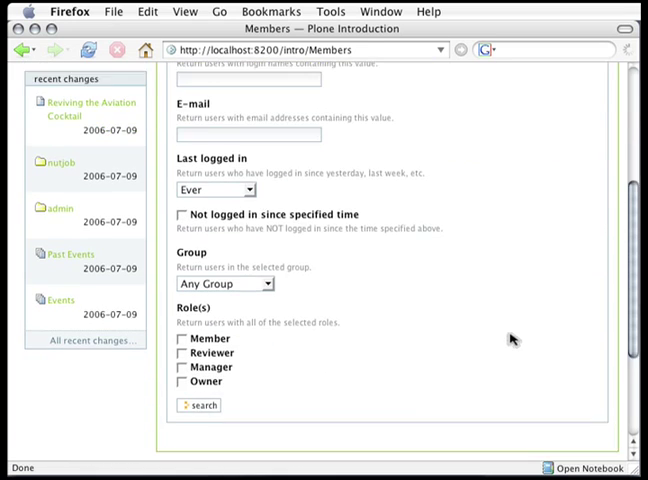
left_click(200, 404)
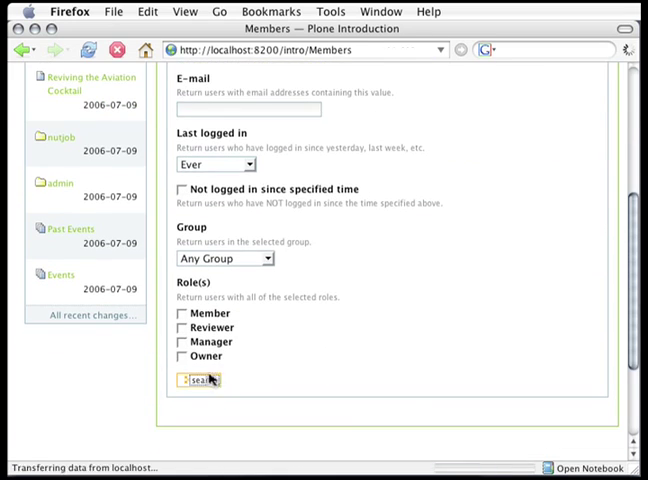
left_click(196, 380)
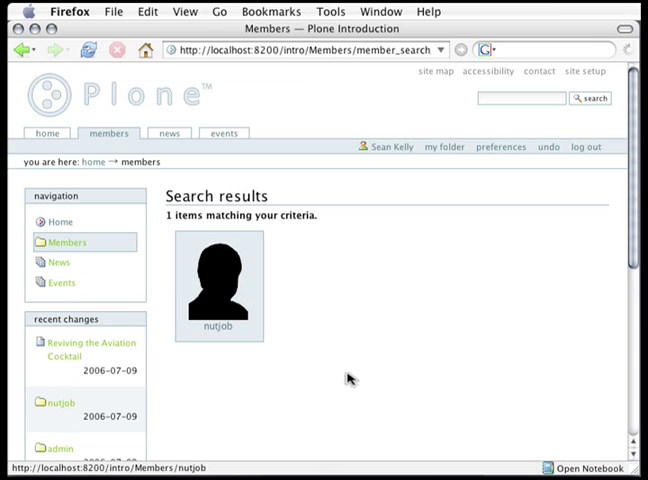
Step: Open the nutjob member folder and then the member's author page
left_click(218, 272)
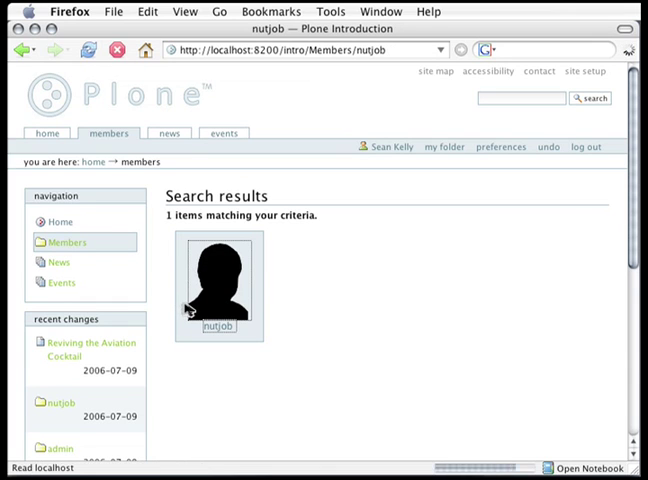
left_click(218, 280)
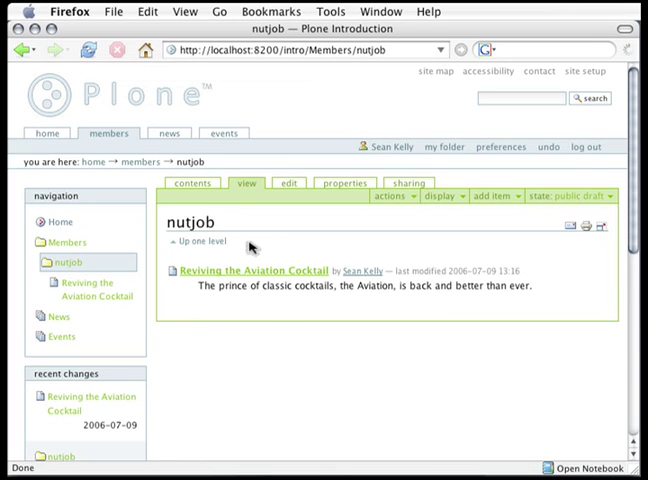
mouse_move(256, 224)
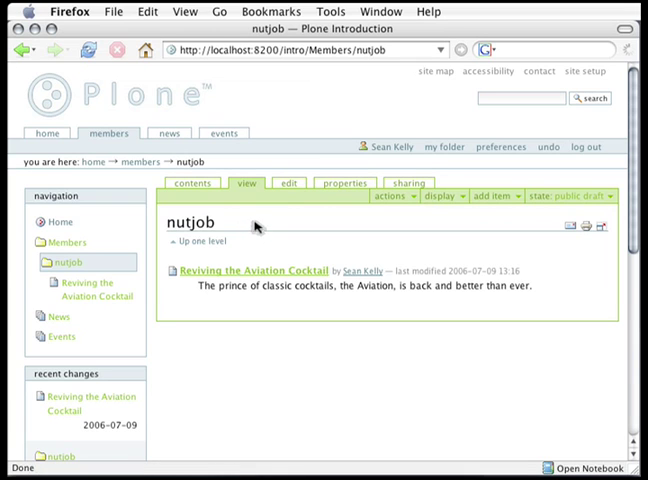
left_click(384, 146)
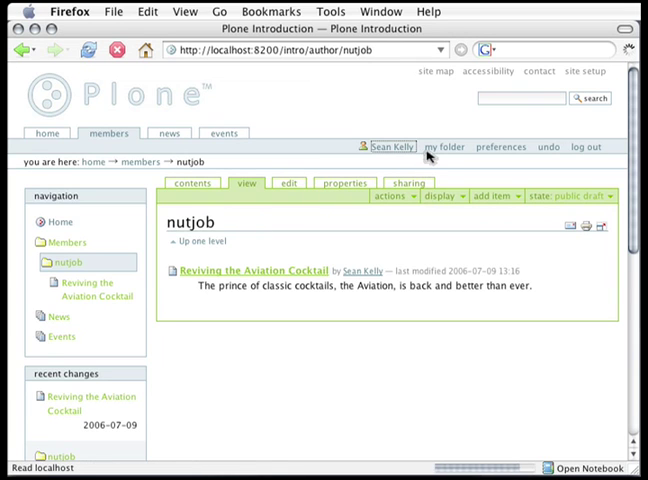
Step: In personal preferences, set the location to Dallas
left_click(392, 146)
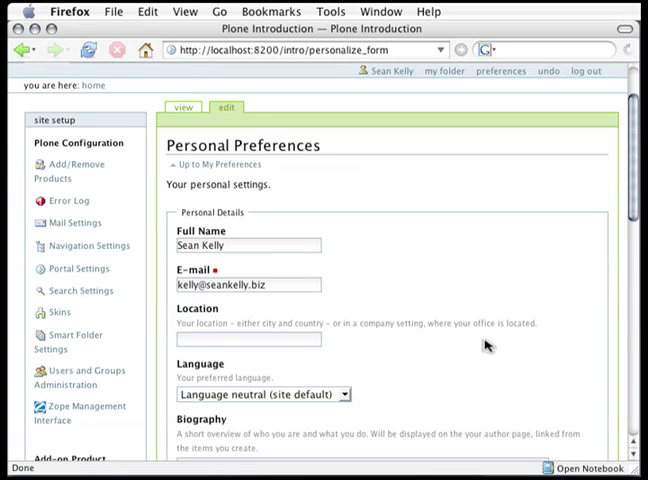
type("Dallas")
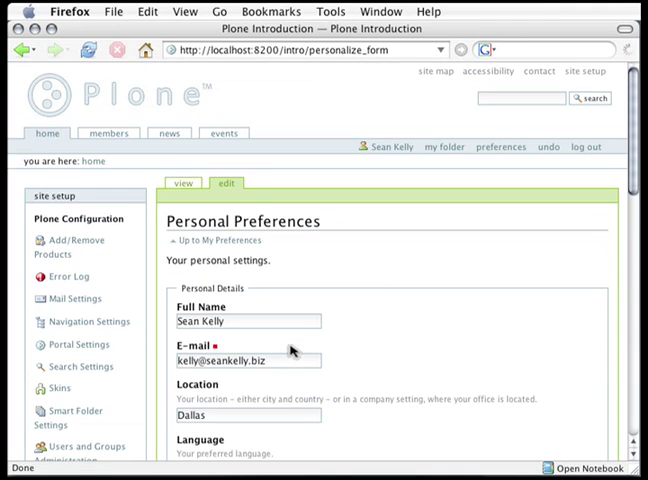
scroll("down", 3)
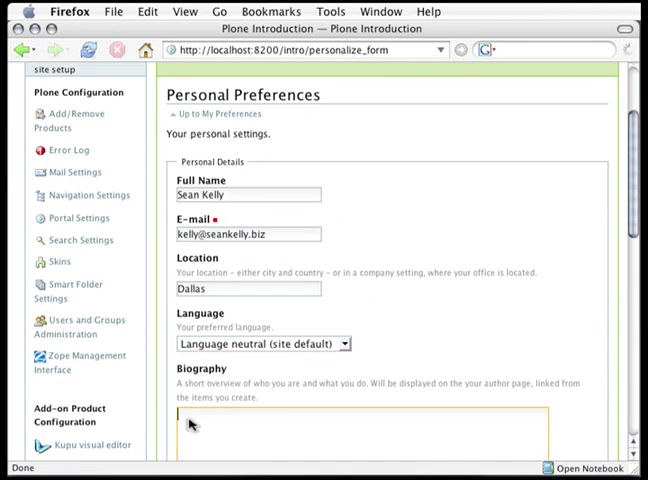
type("I'm a total nut")
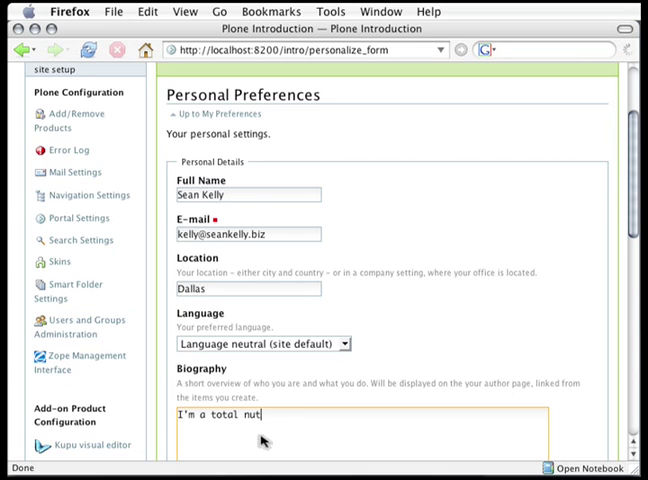
type("job, but eminently h")
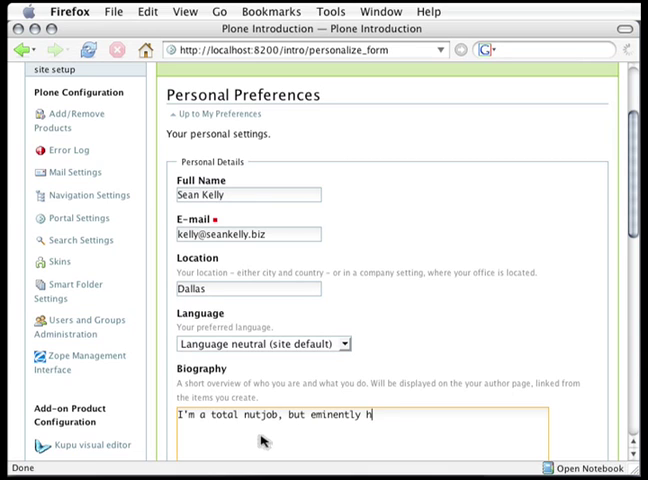
type("employable.")
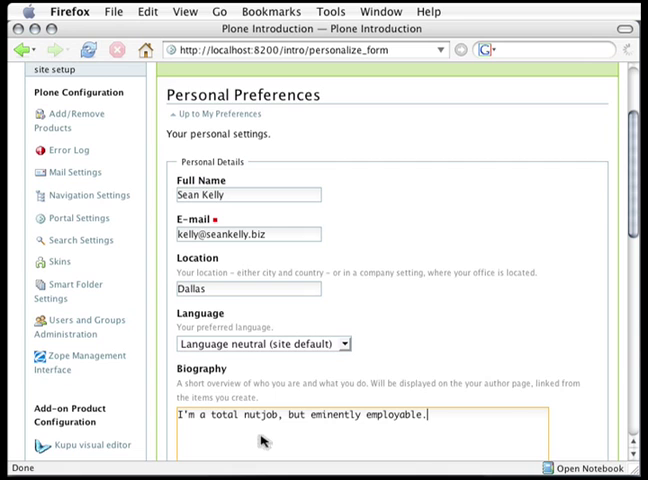
scroll("down", 3)
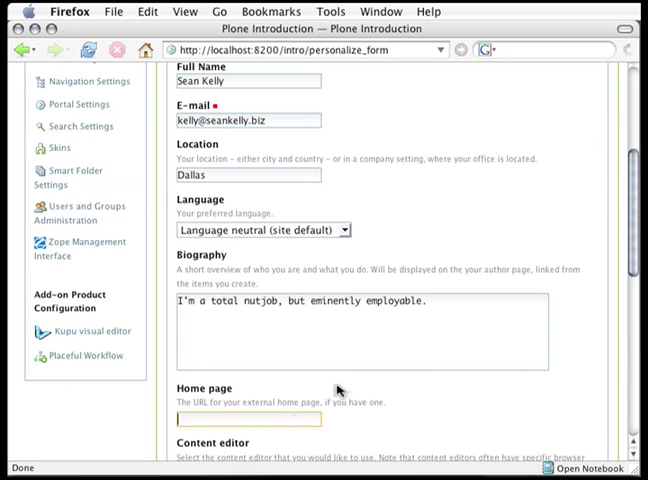
type("http://seankelly.biz/")
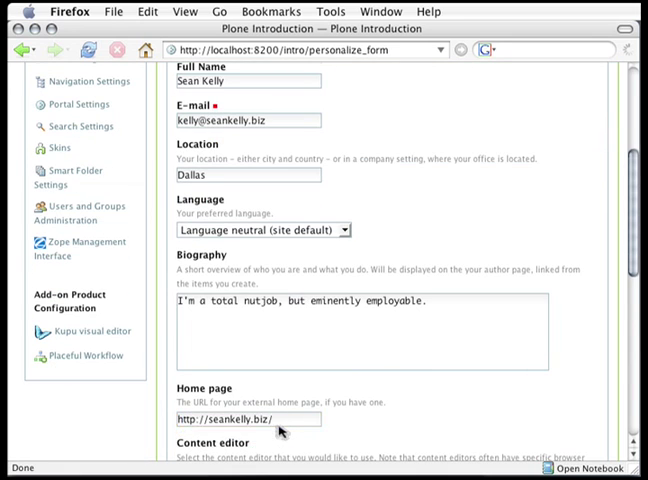
scroll("down", 3)
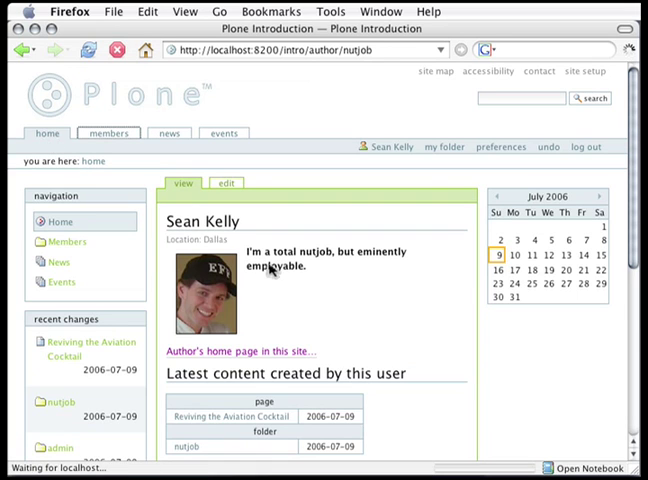
Step: List members to confirm nutjob's new portrait and open the author profile page
left_click(108, 132)
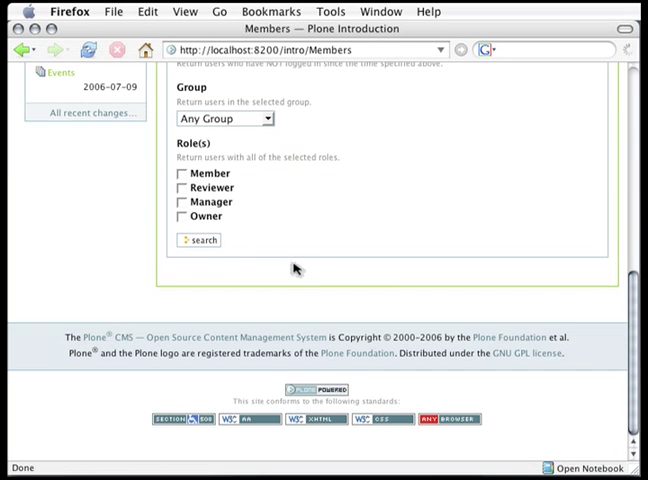
left_click(198, 240)
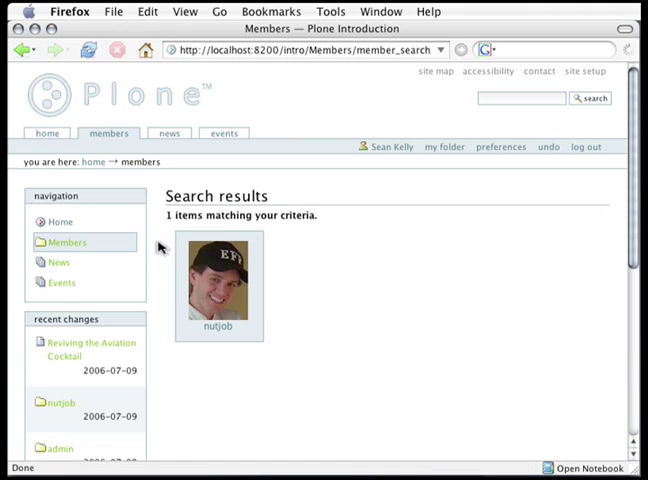
mouse_move(160, 250)
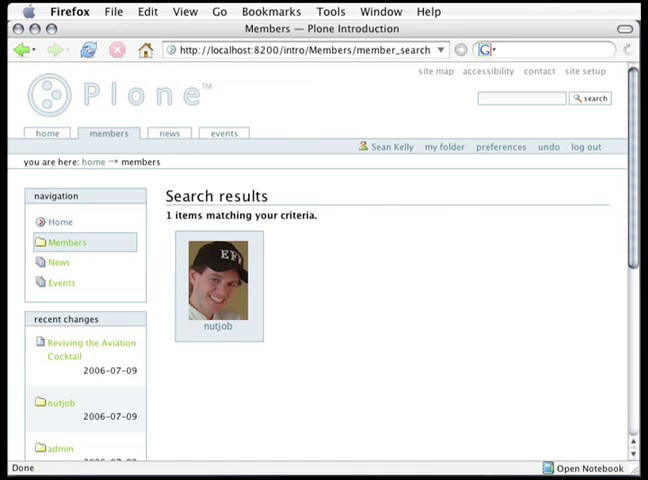
left_click(218, 276)
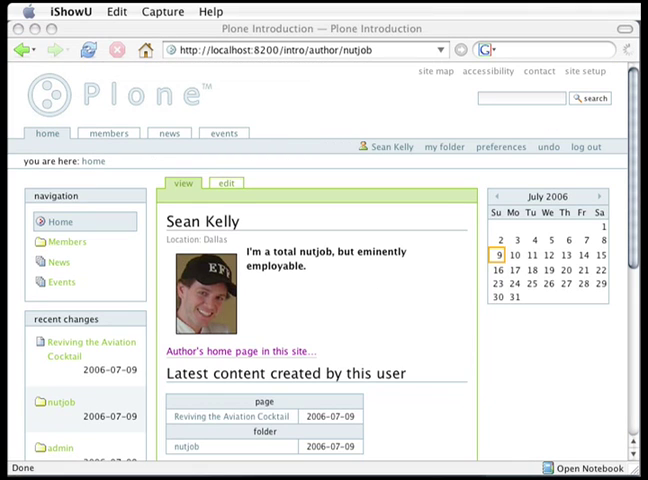
Step: Log out of the Plone site
left_click(588, 146)
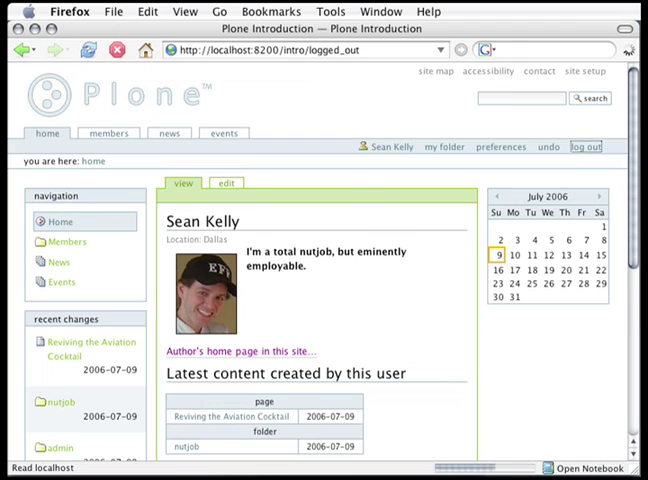
left_click(586, 148)
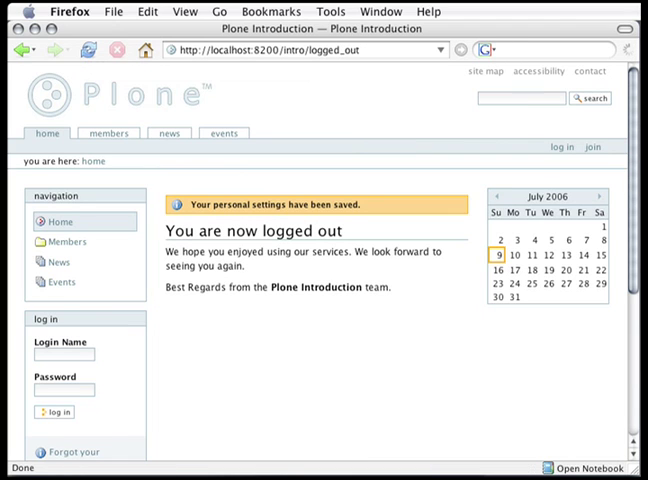